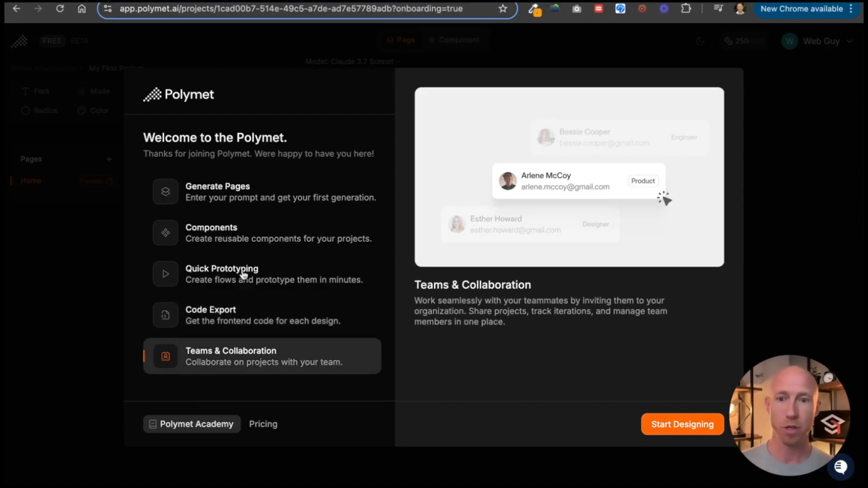
# Dismiss Polymet's welcome tour and enter My First Project's empty workspace with 250 credits.
pyautogui.click(682, 424)
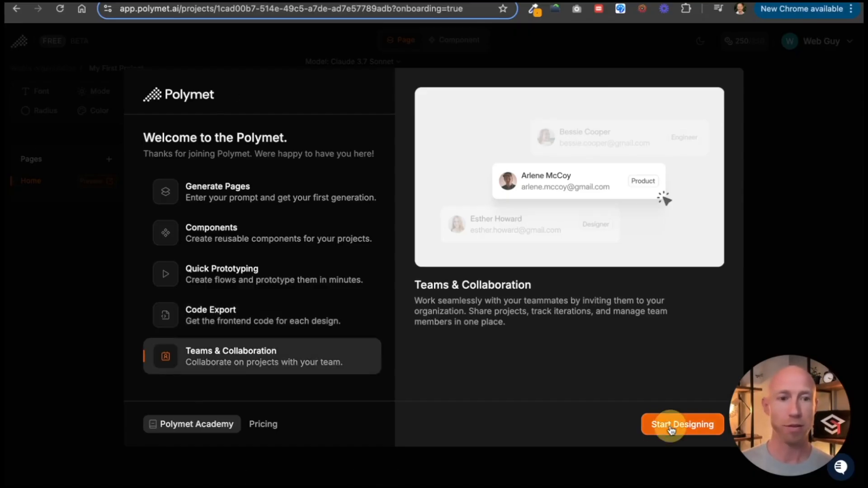
pyautogui.click(682, 424)
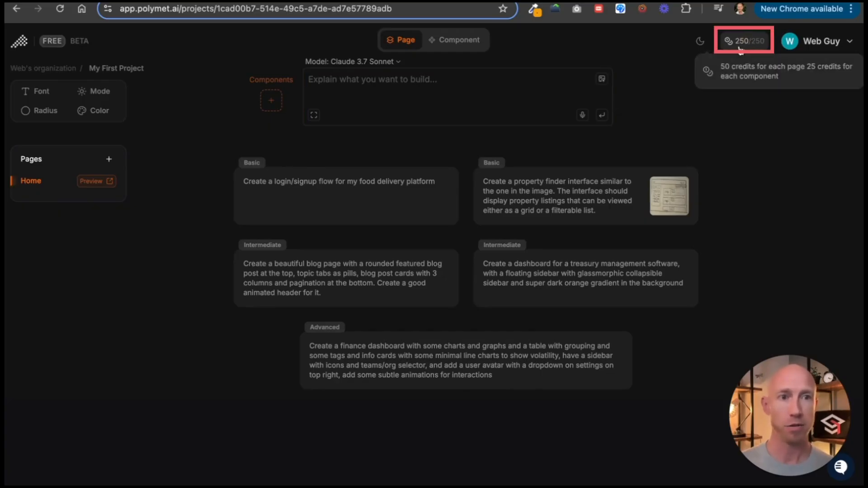
pyautogui.moveTo(682, 98)
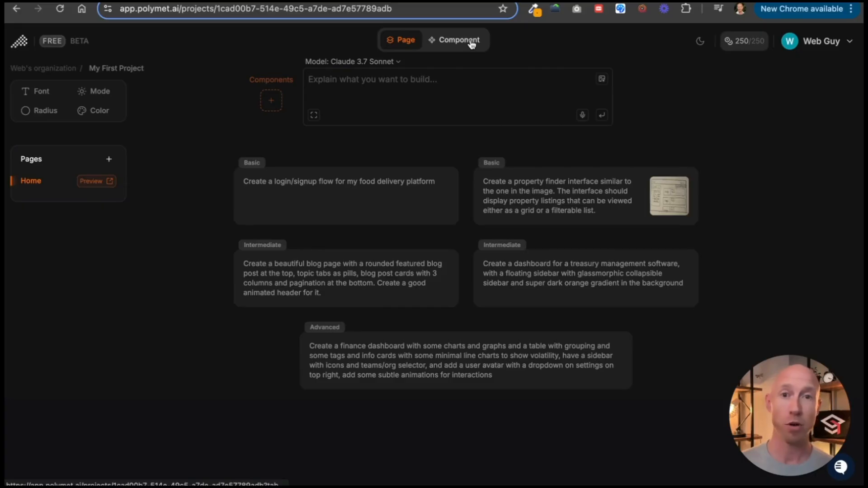
pyautogui.click(458, 39)
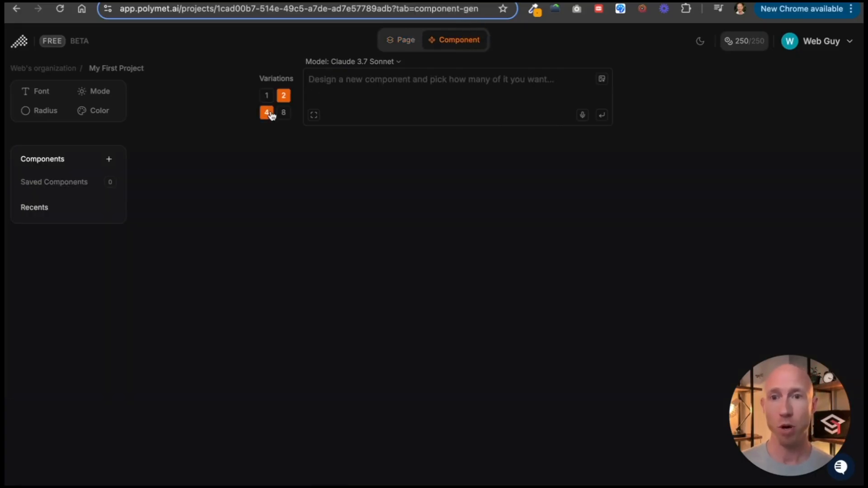
pyautogui.click(266, 113)
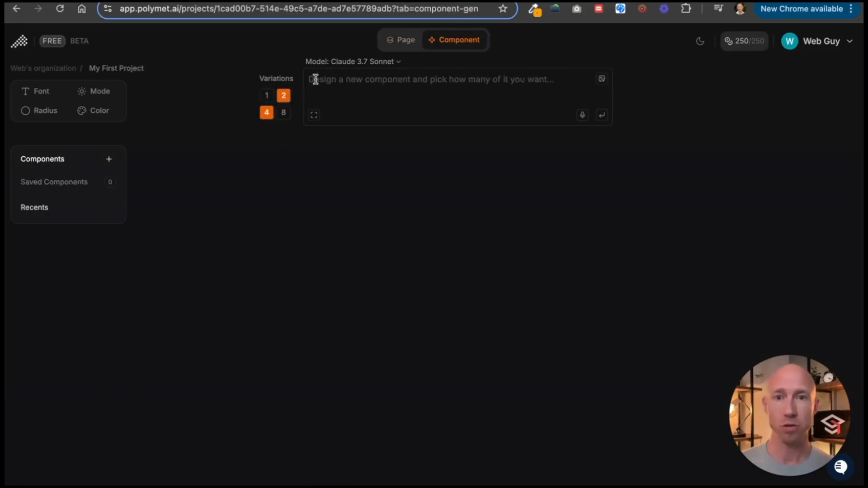
pyautogui.click(401, 39)
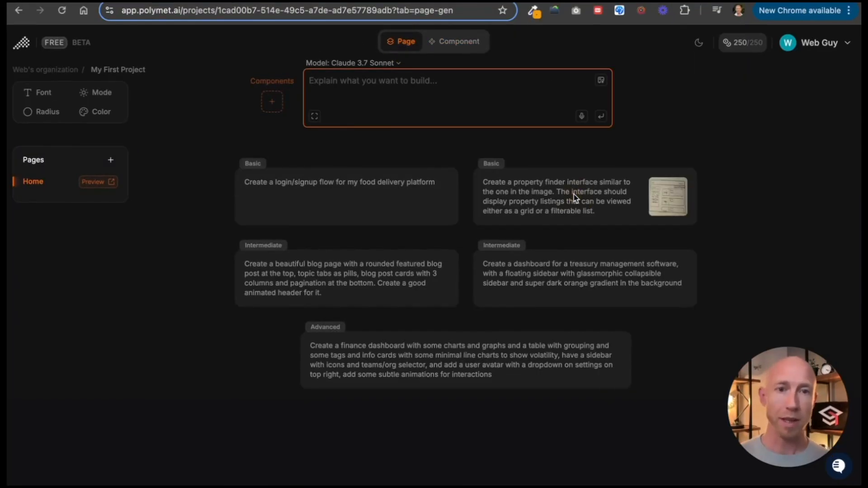
pyautogui.click(583, 196)
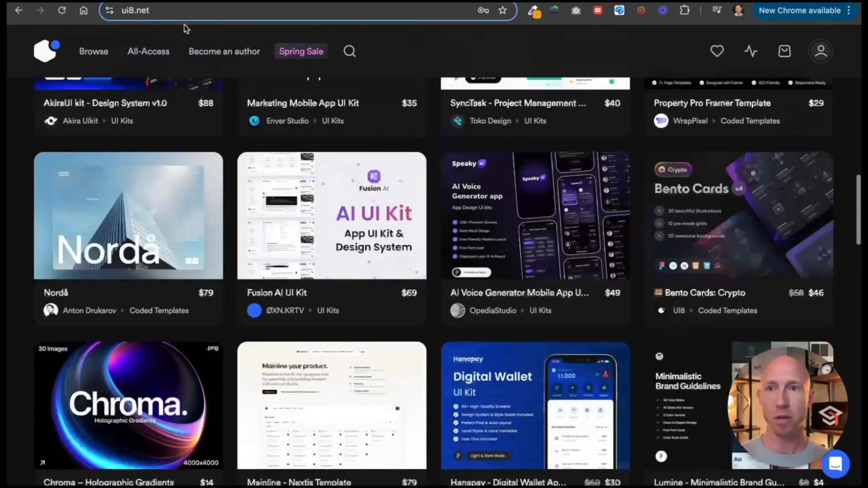
# Search Dribbble for dashboard designs and open the HALO LAB finance dashboard shot.
pyautogui.write('dribbble.com/search/dashboard')
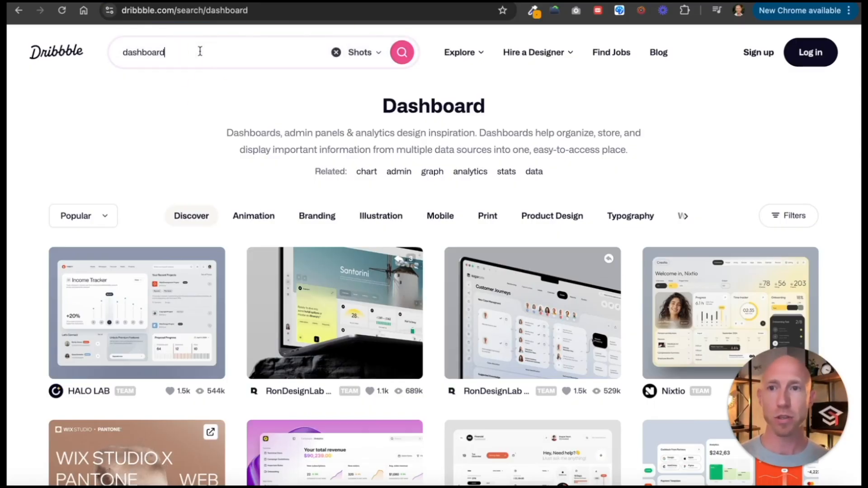
pyautogui.doubleClick(433, 106)
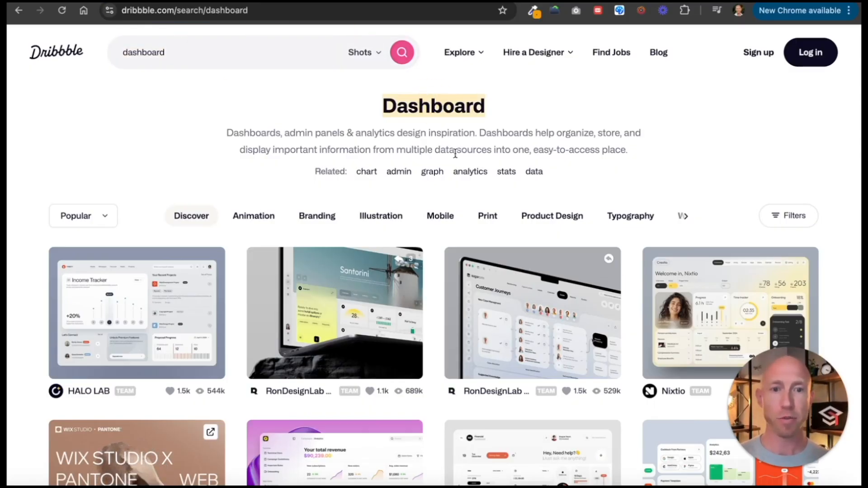
pyautogui.scroll(-3)
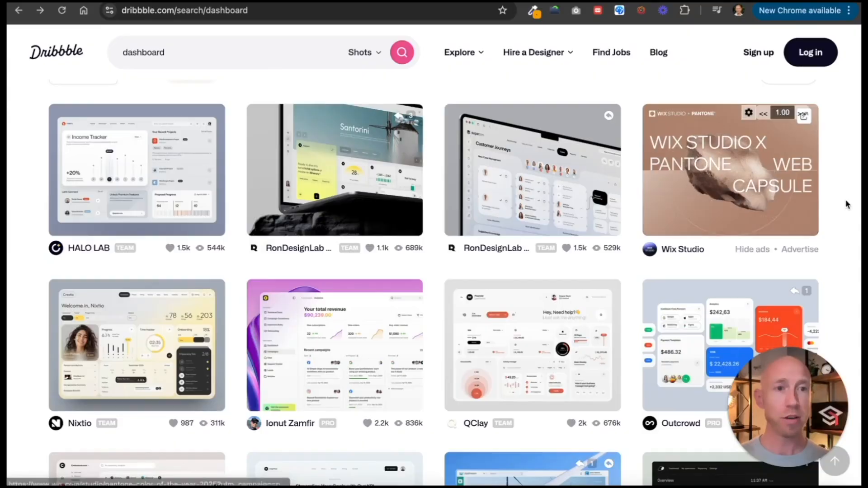
pyautogui.scroll(-3)
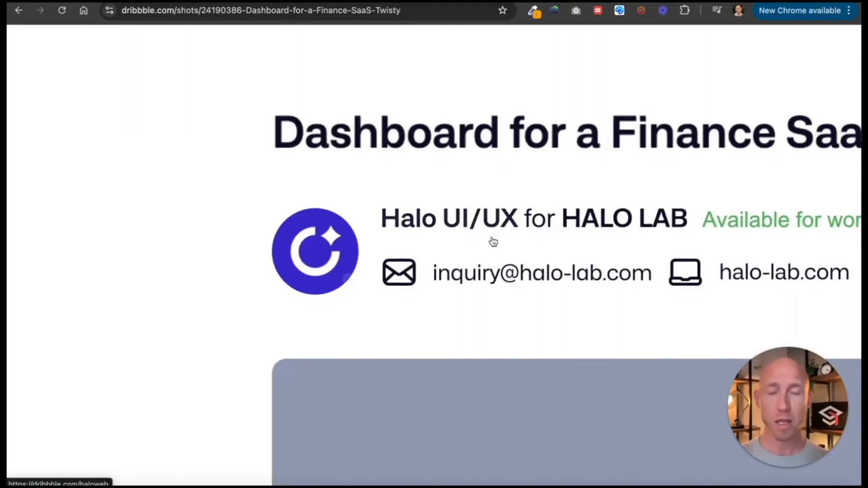
pyautogui.click(492, 240)
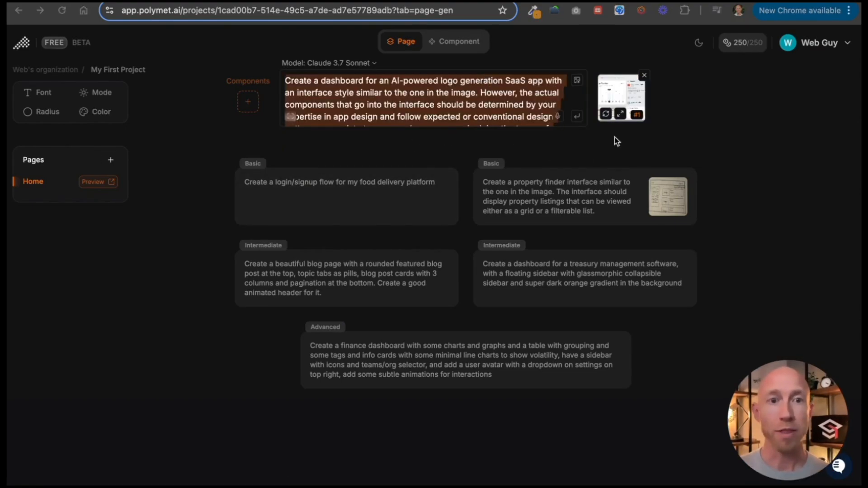
# Attach the Dribbble dashboard screenshot to the AI logo-generation page prompt.
pyautogui.click(423, 96)
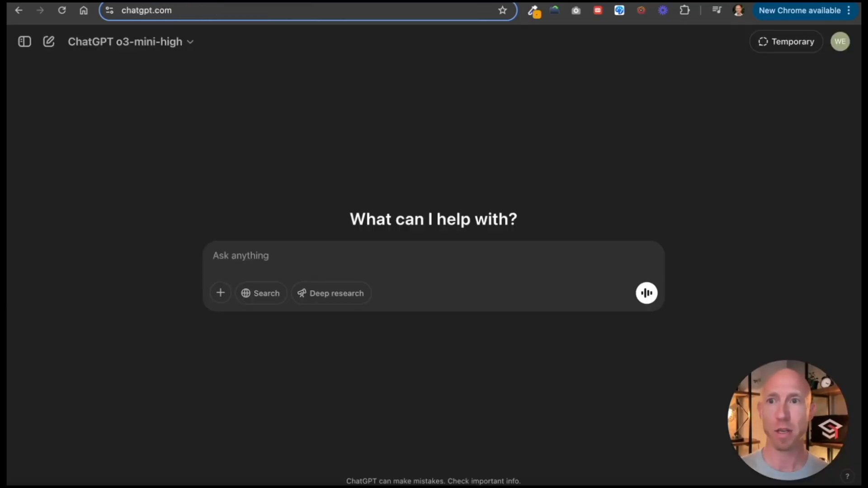
# Open a fresh AI chat at claude.ai/new.
pyautogui.write('claude.ai/new')
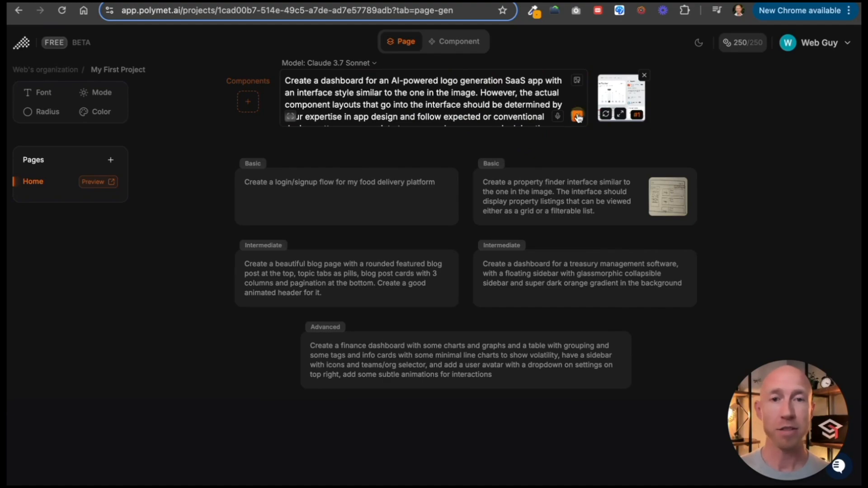
# Send the LogoAI dashboard prompt to generate the dark dashboard page for 50 credits.
pyautogui.click(577, 116)
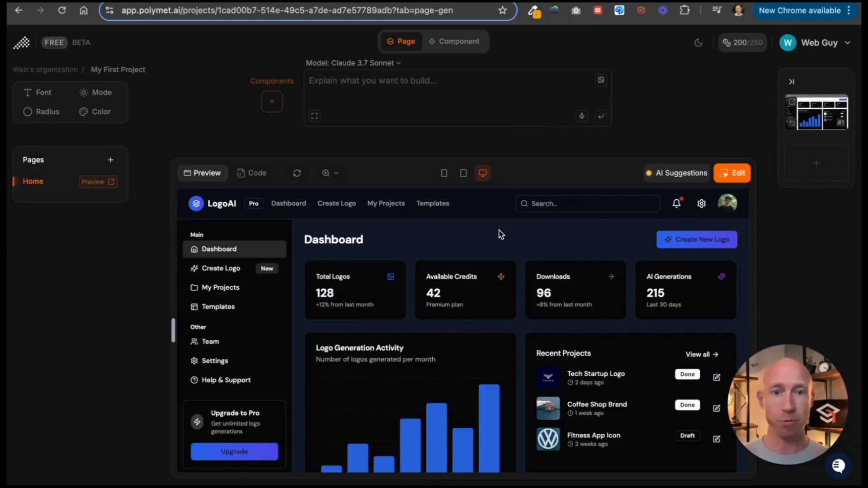
pyautogui.moveTo(249, 311)
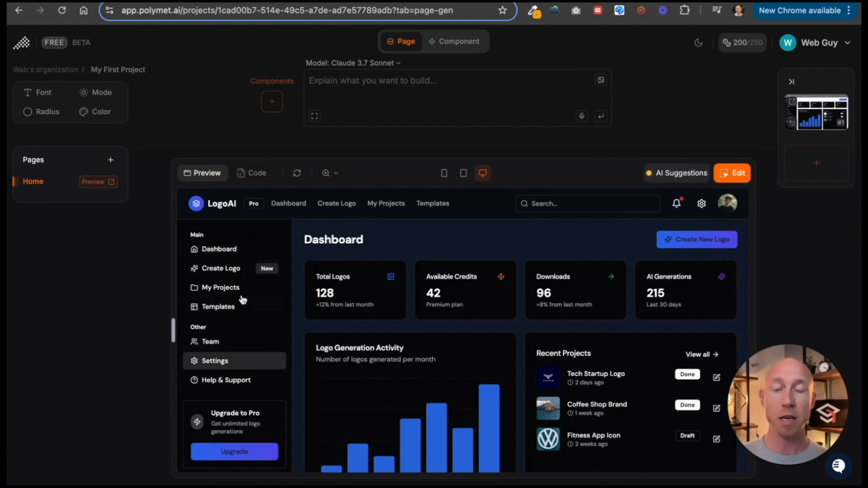
# Visit the Create Logo and My Projects pages in the generated preview.
pyautogui.click(220, 268)
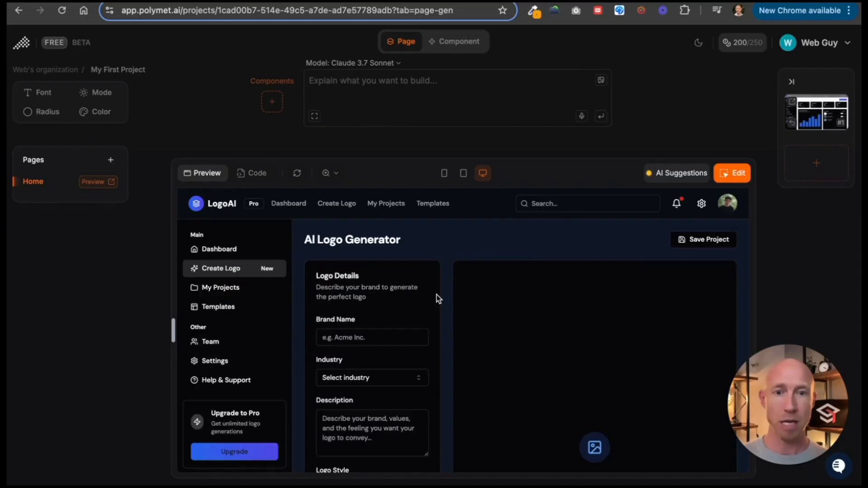
pyautogui.moveTo(448, 248)
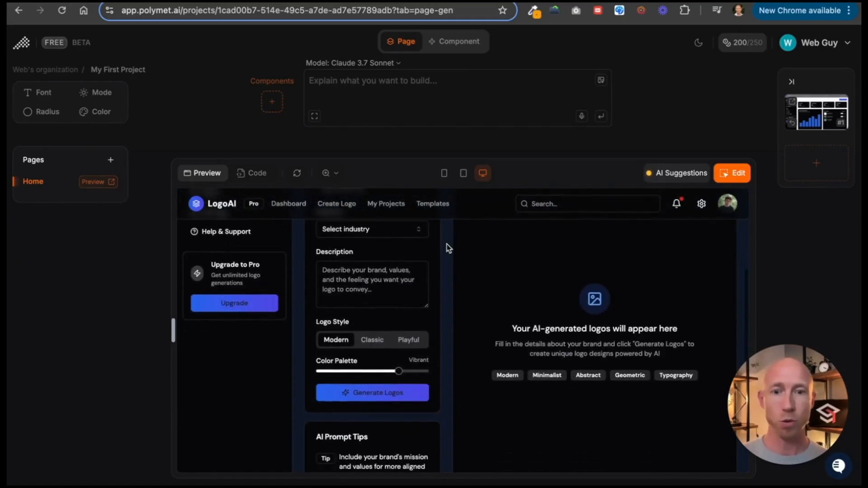
pyautogui.scroll(-3)
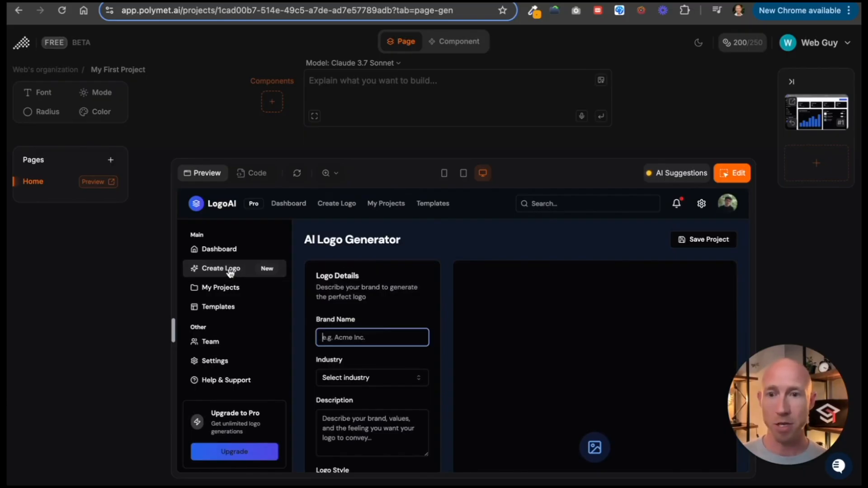
pyautogui.click(220, 287)
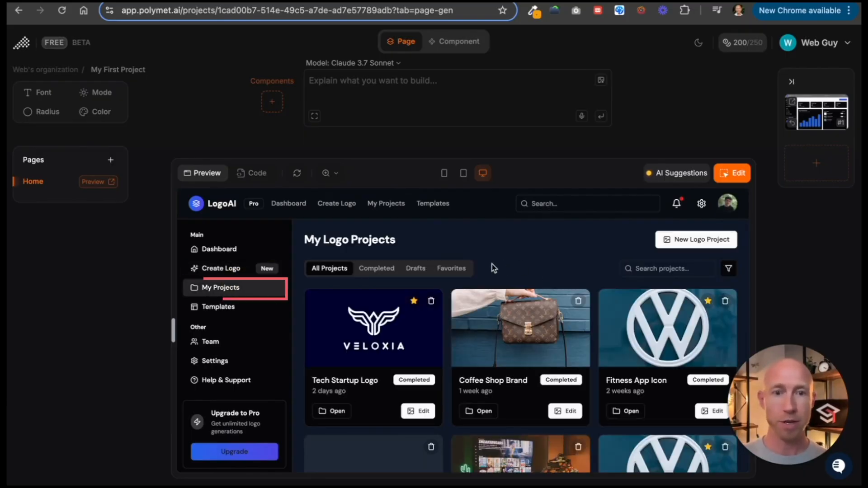
# Cycle the Drafts, Completed, Favorites and All Projects filters, then return to Dashboard.
pyautogui.click(415, 268)
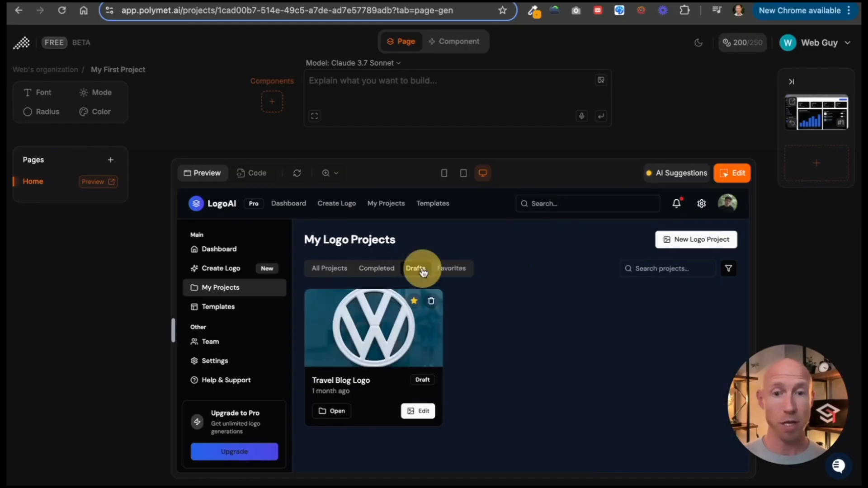
pyautogui.click(375, 269)
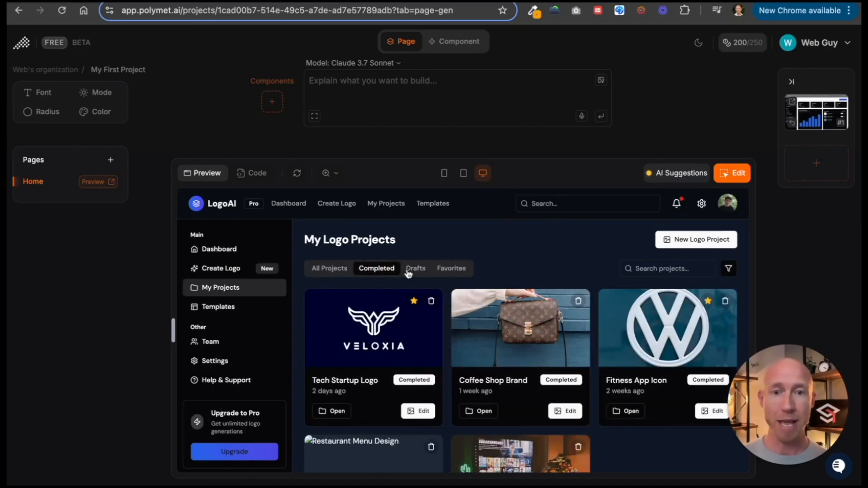
pyautogui.click(450, 268)
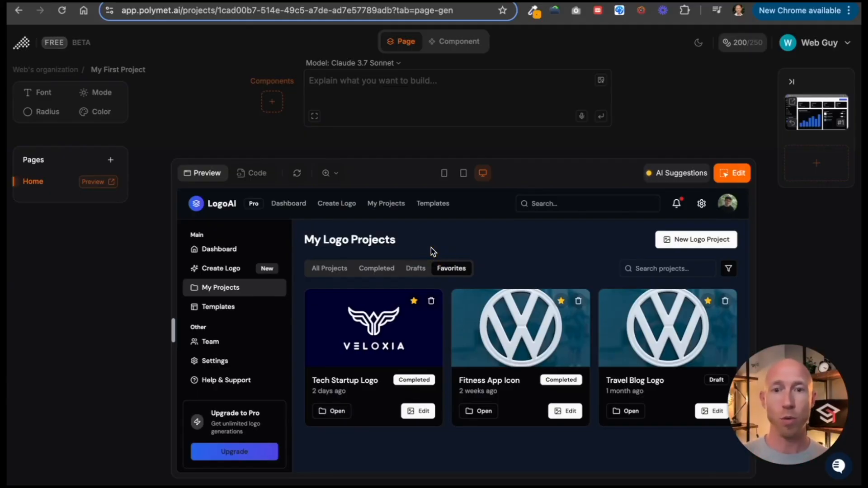
pyautogui.click(328, 269)
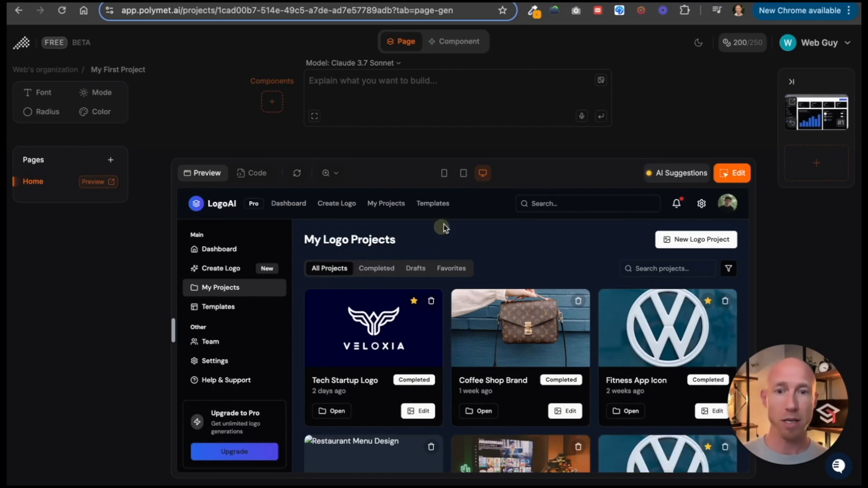
pyautogui.click(414, 268)
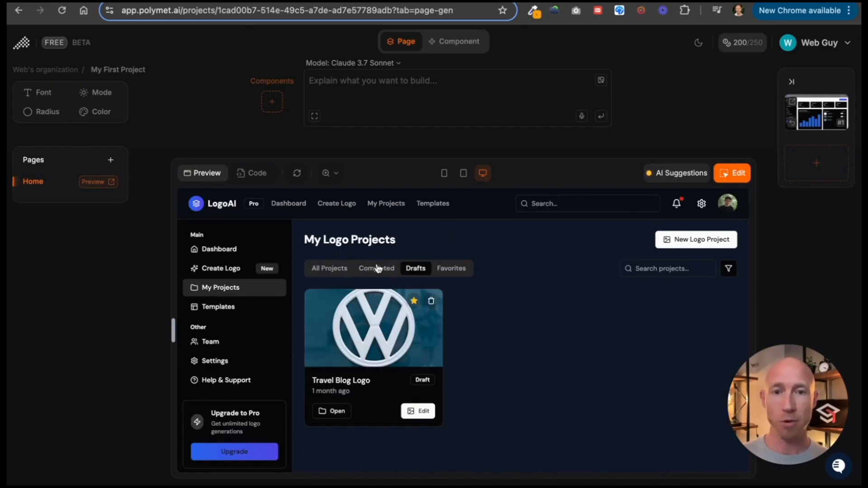
pyautogui.click(375, 268)
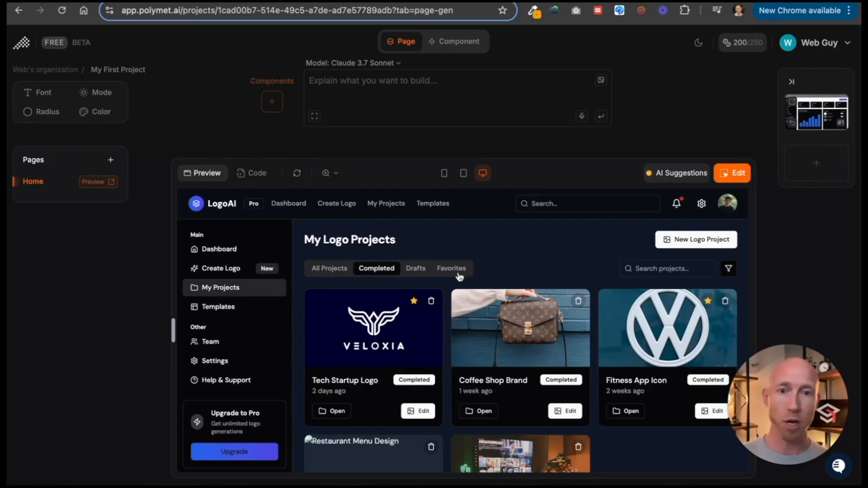
pyautogui.click(415, 268)
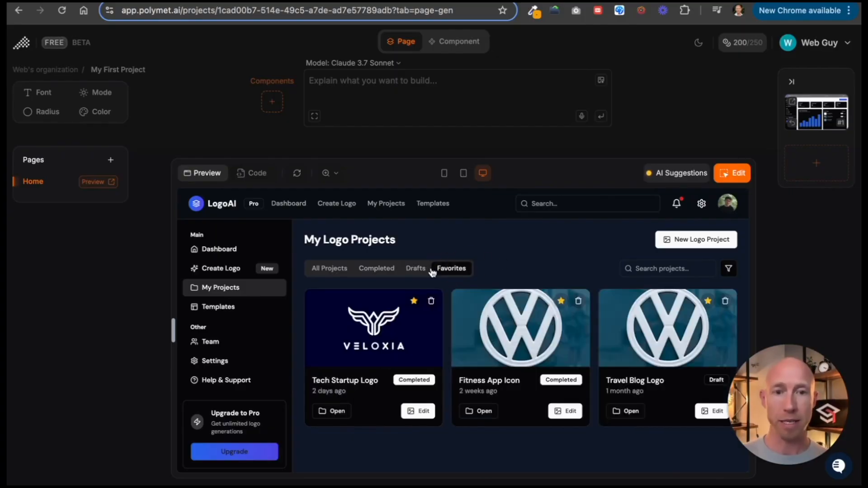
pyautogui.click(329, 269)
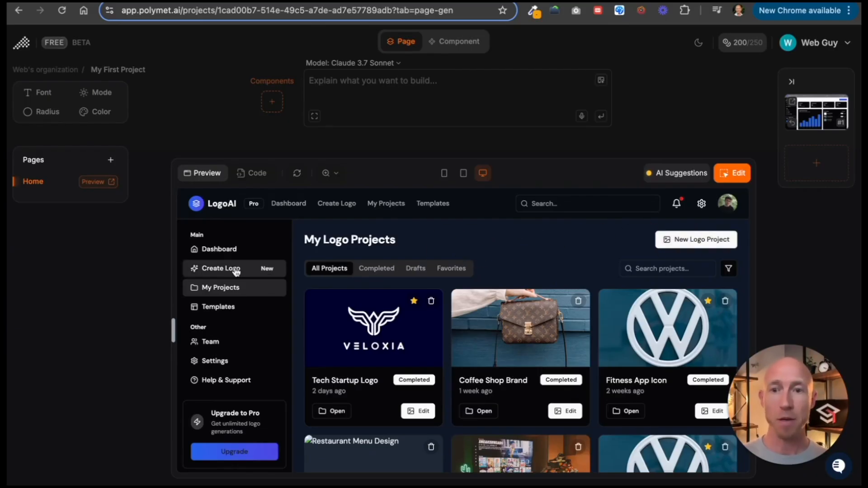
pyautogui.click(218, 249)
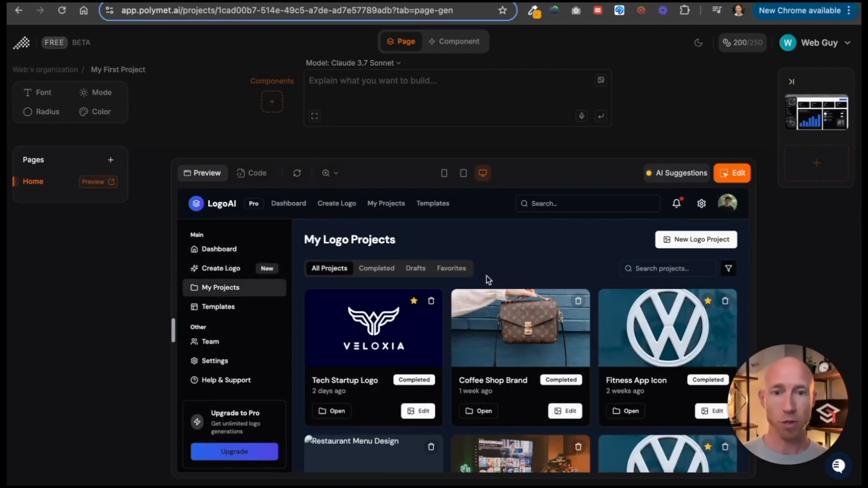
pyautogui.click(218, 248)
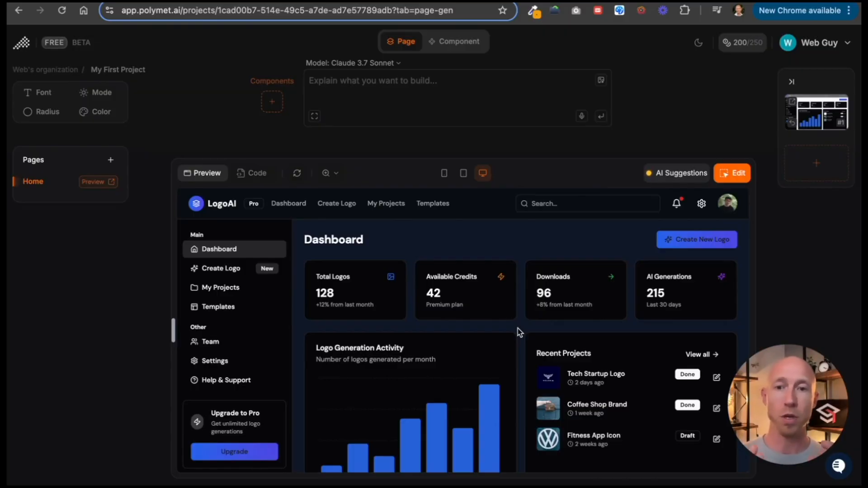
pyautogui.moveTo(525, 338)
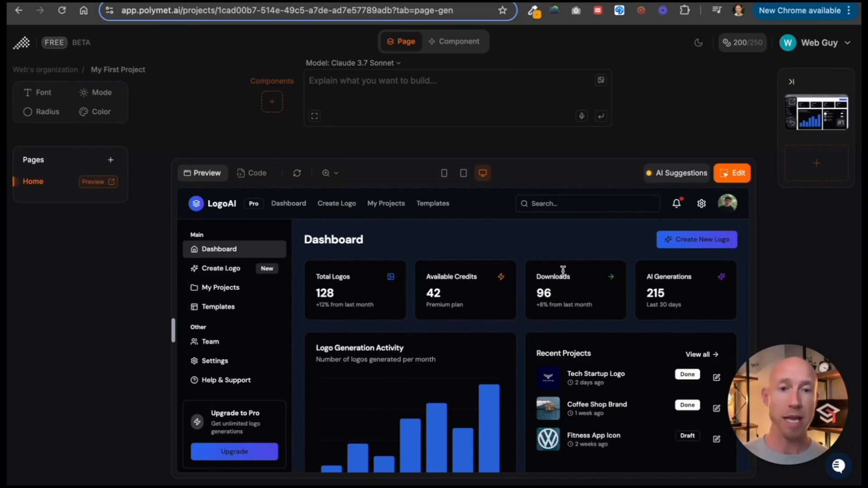
# Save a dashboard-area instruction to merge My Projects, add notifications dropdown and Templates page.
pyautogui.click(732, 173)
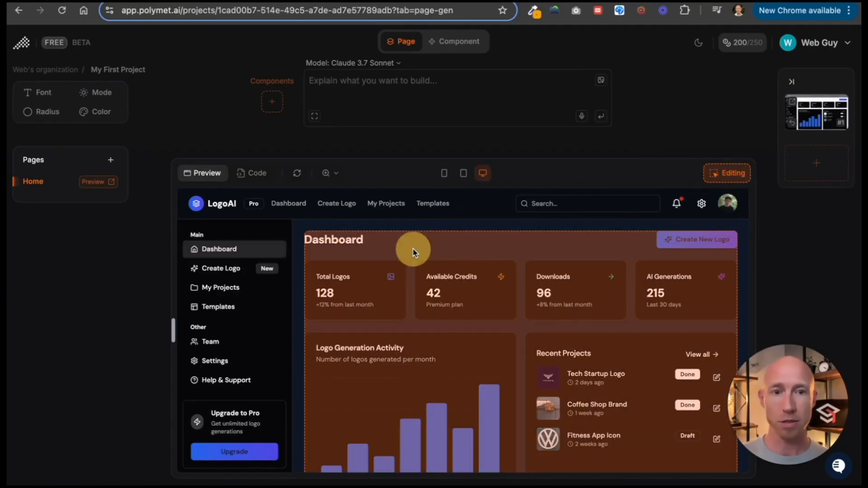
pyautogui.click(412, 249)
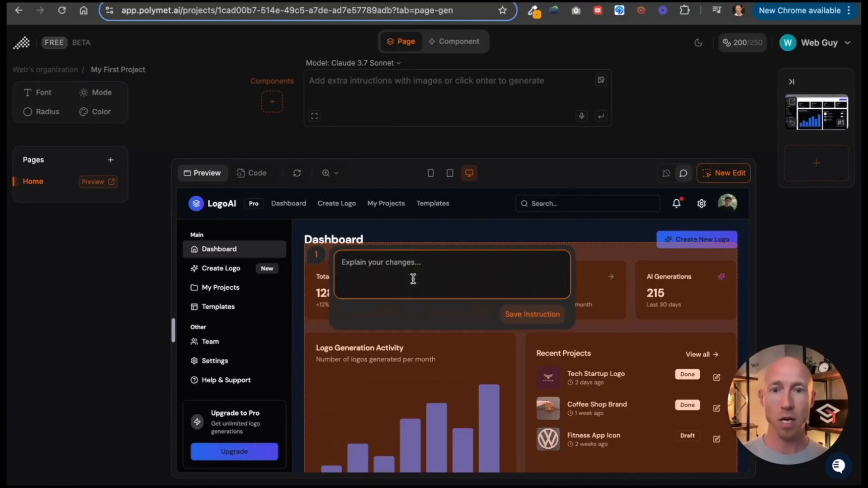
pyautogui.write('Please swap out the dashboard page contents with the My')
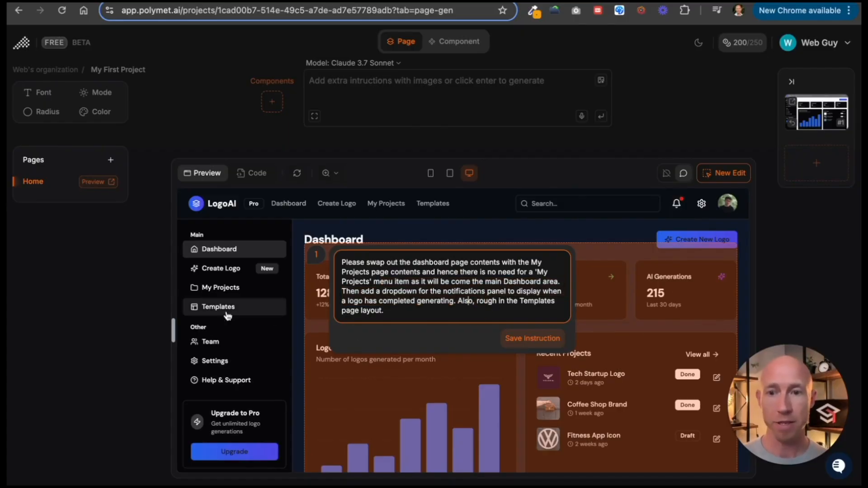
pyautogui.click(531, 338)
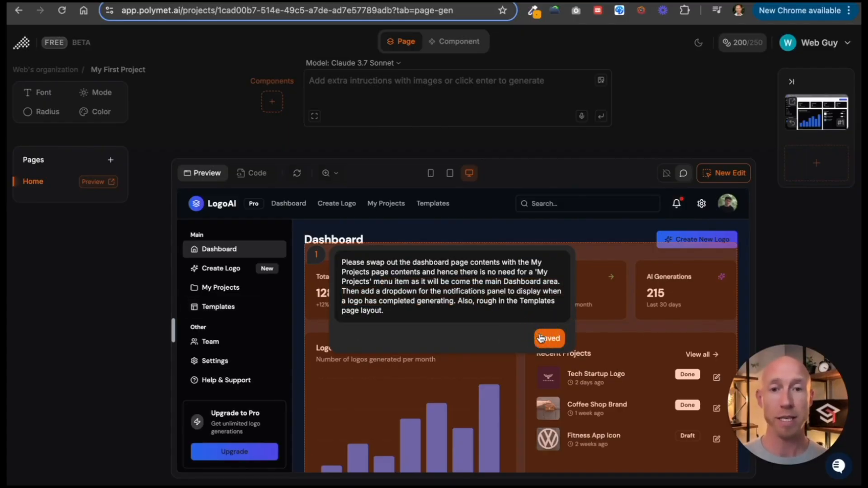
pyautogui.click(547, 338)
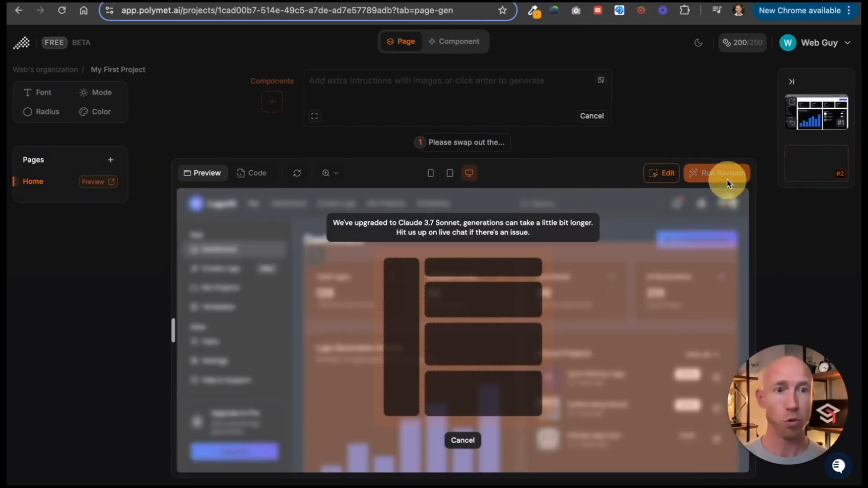
# Run the revision to generate version #2 with My Logo Projects on the Dashboard.
pyautogui.click(716, 173)
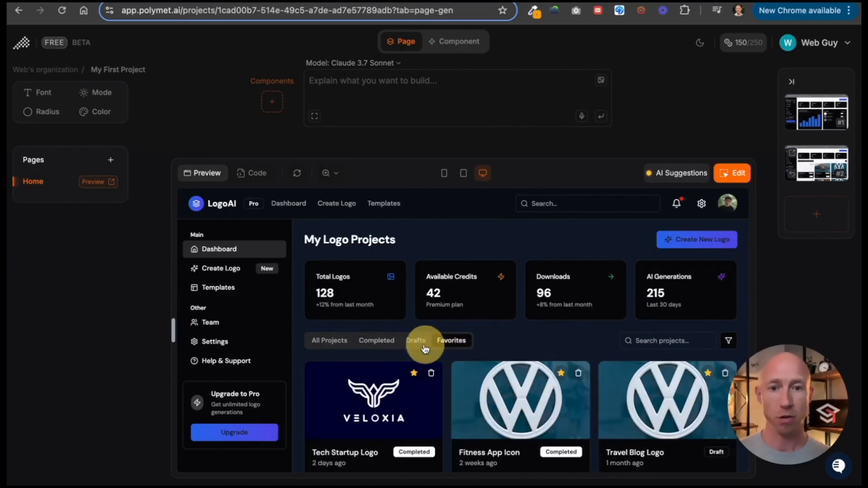
pyautogui.click(415, 340)
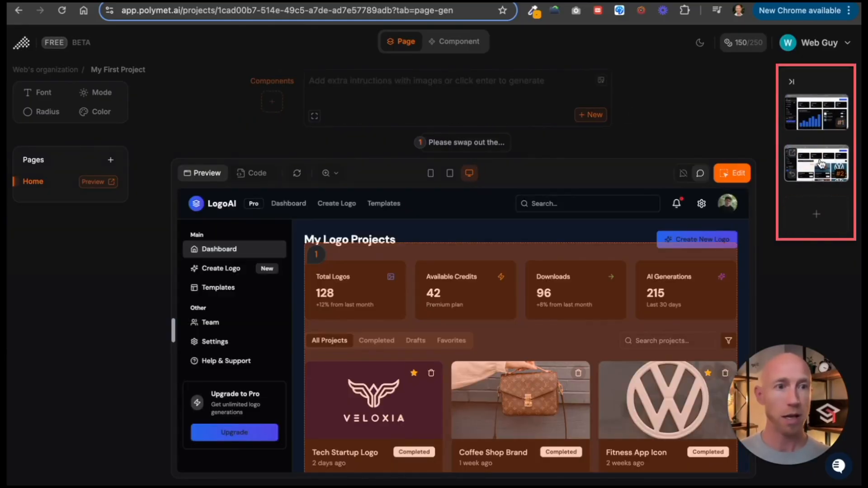
pyautogui.click(815, 113)
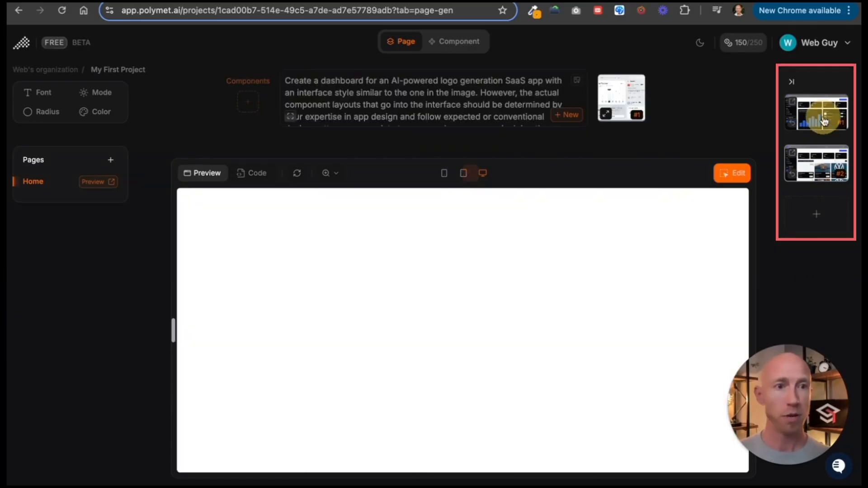
pyautogui.click(816, 113)
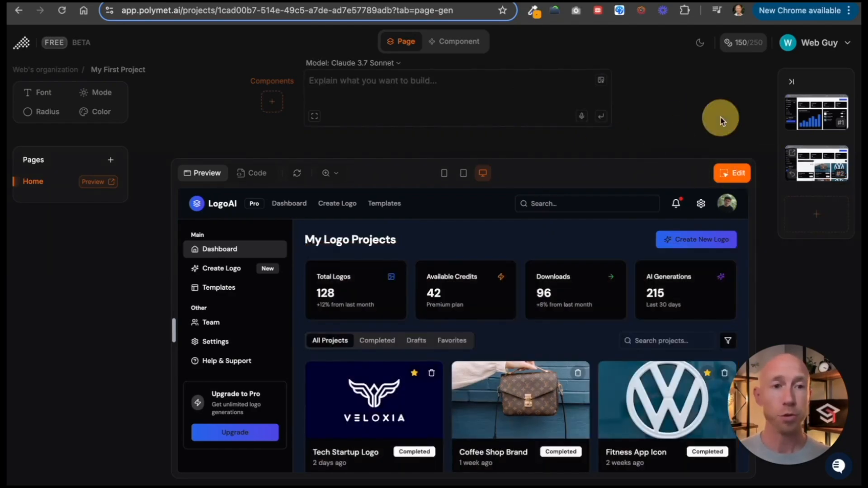
# Annotate the stat cards row with 'Remove this section from the page' and save it.
pyautogui.click(731, 172)
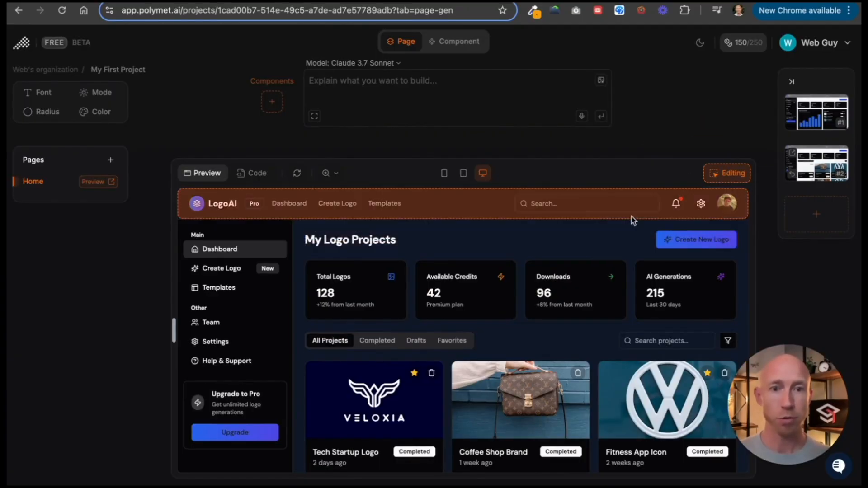
pyautogui.moveTo(714, 180)
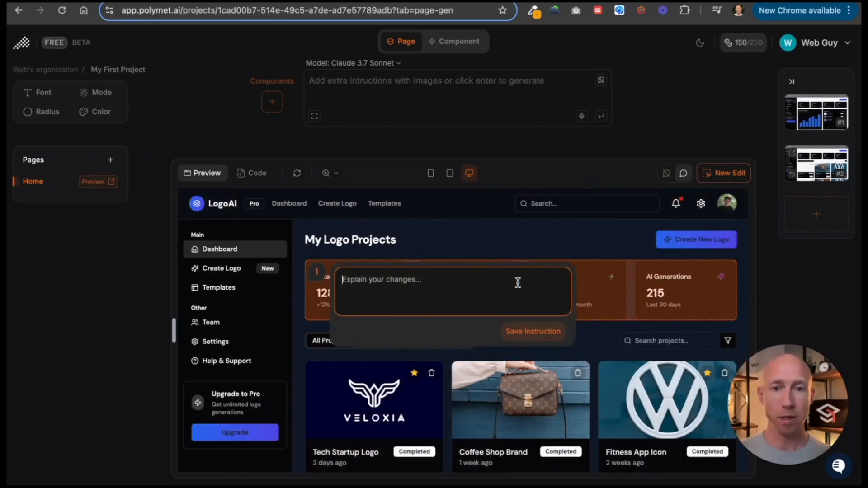
pyautogui.write('Remove this section from the page')
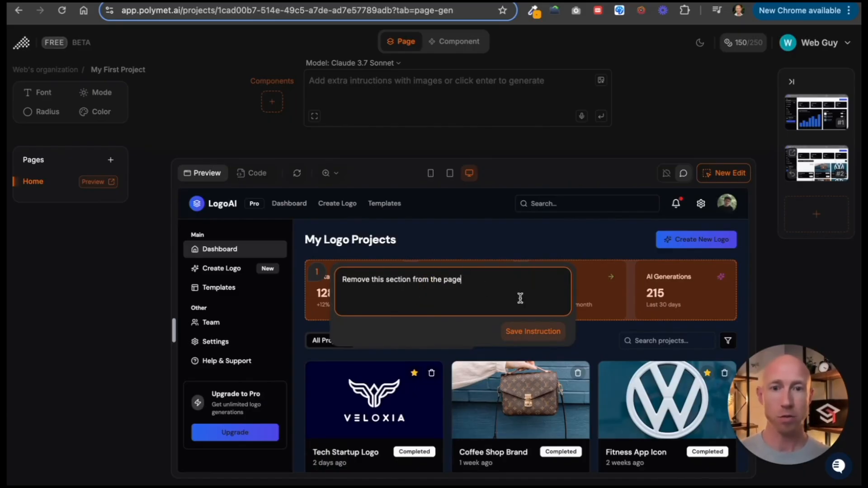
pyautogui.click(532, 331)
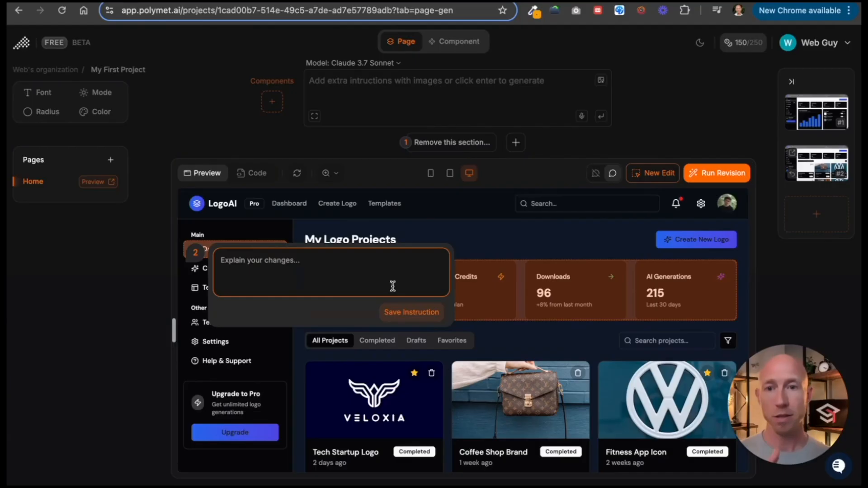
# Try the Templates page's Business and Creative filters, then annotate the Dashboard menu item.
pyautogui.click(217, 288)
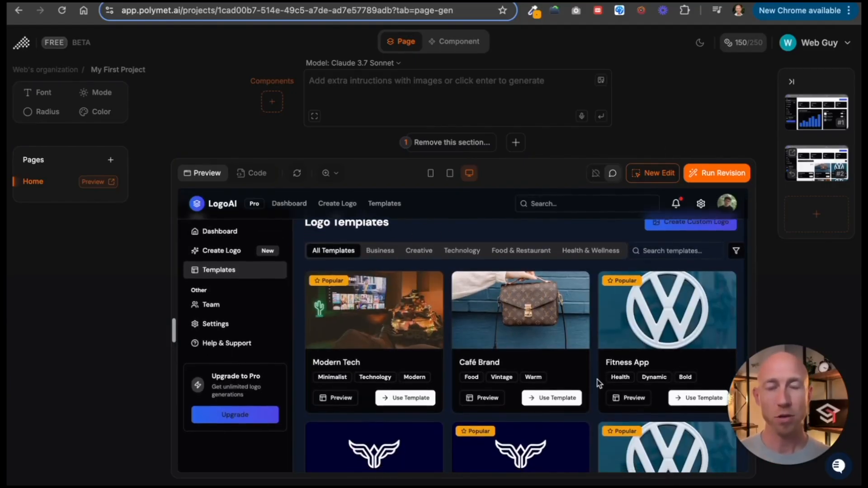
pyautogui.click(379, 265)
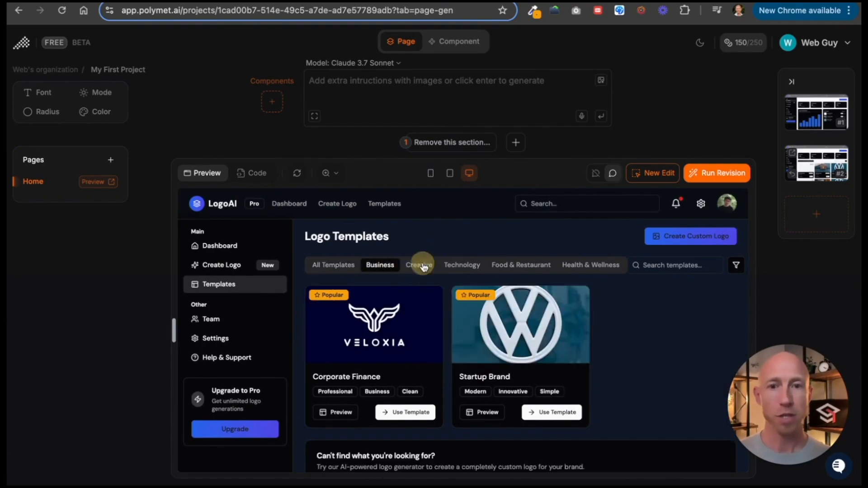
pyautogui.click(418, 265)
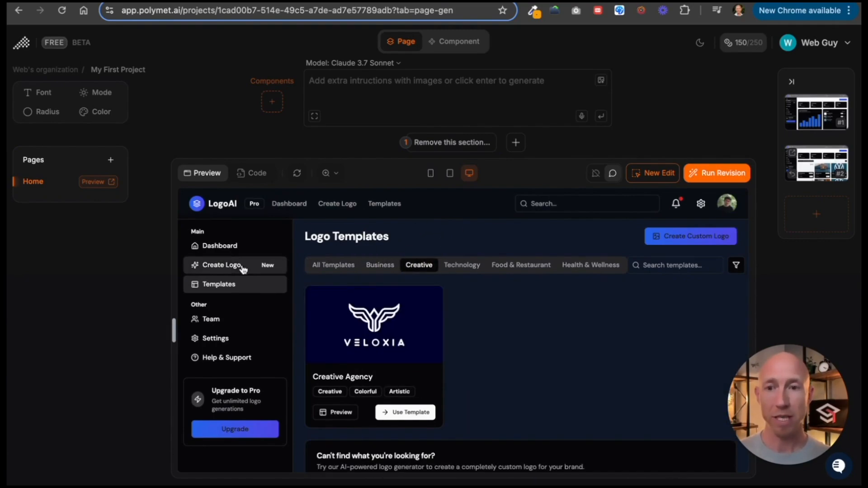
pyautogui.click(219, 245)
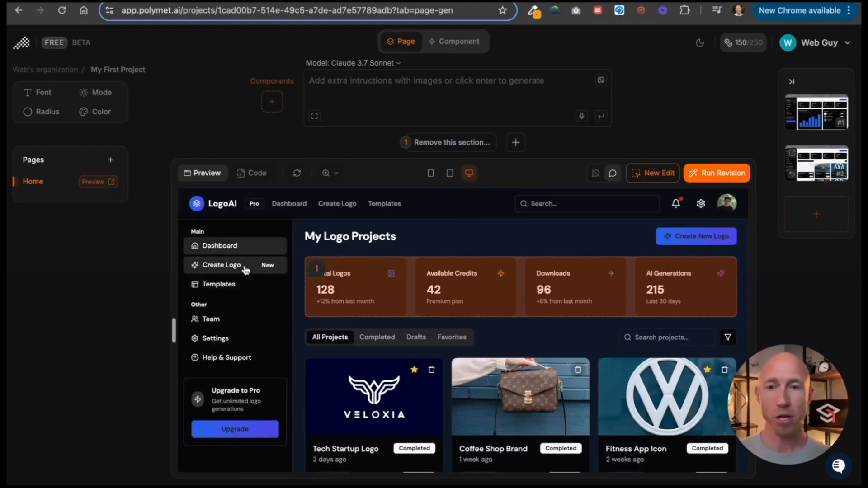
pyautogui.click(218, 284)
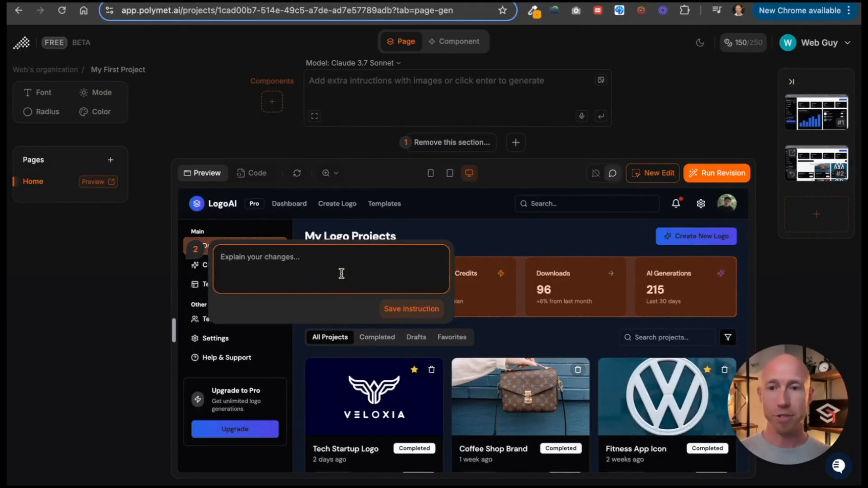
# Write and save a revision note changing the Dashboard menu item.
pyautogui.write('Change Dash')
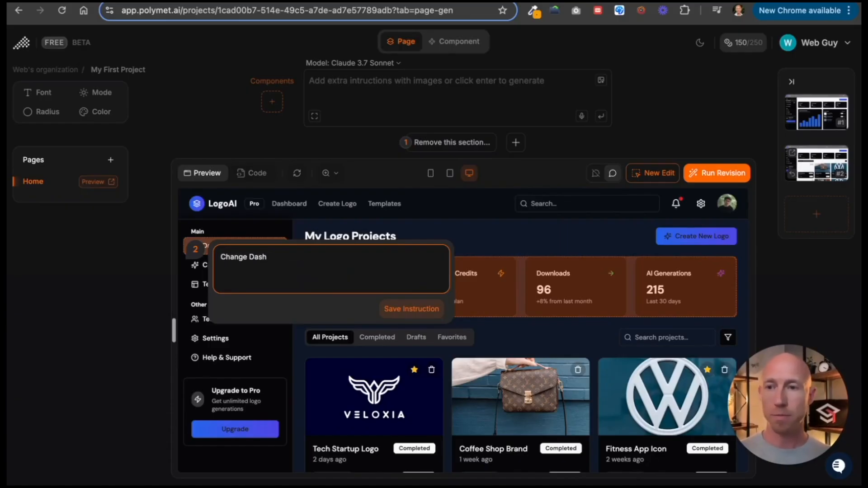
pyautogui.click(411, 309)
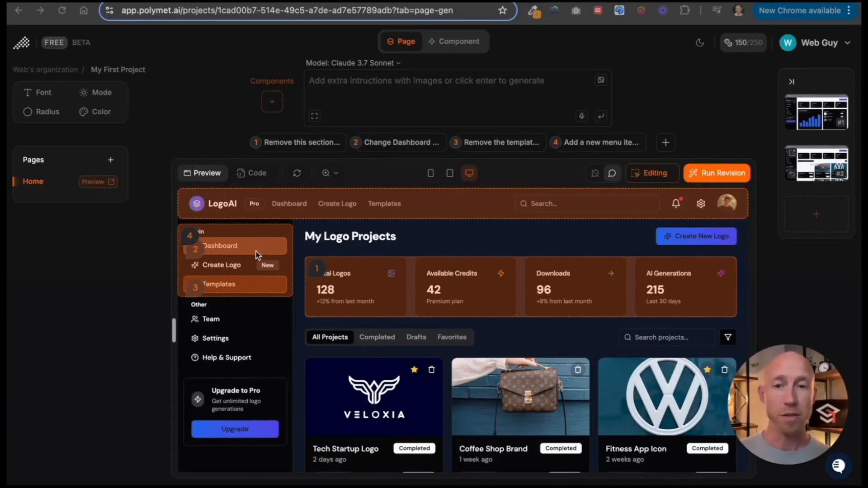
pyautogui.moveTo(235, 246)
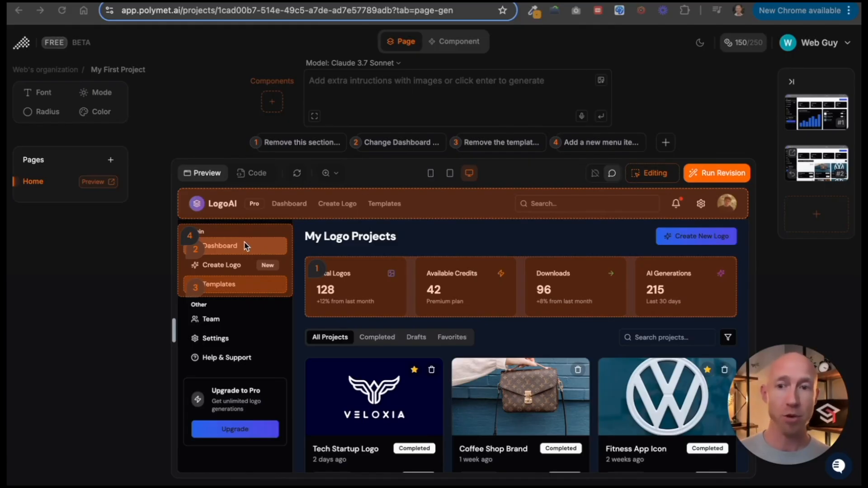
pyautogui.moveTo(258, 294)
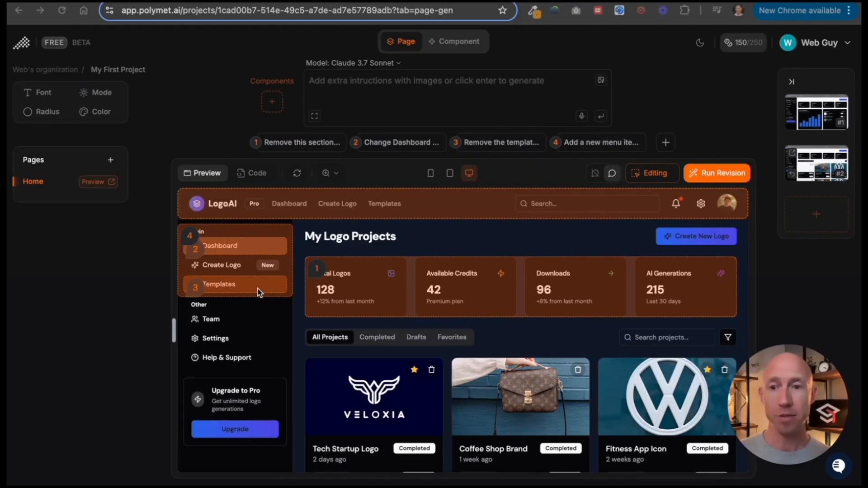
pyautogui.moveTo(280, 271)
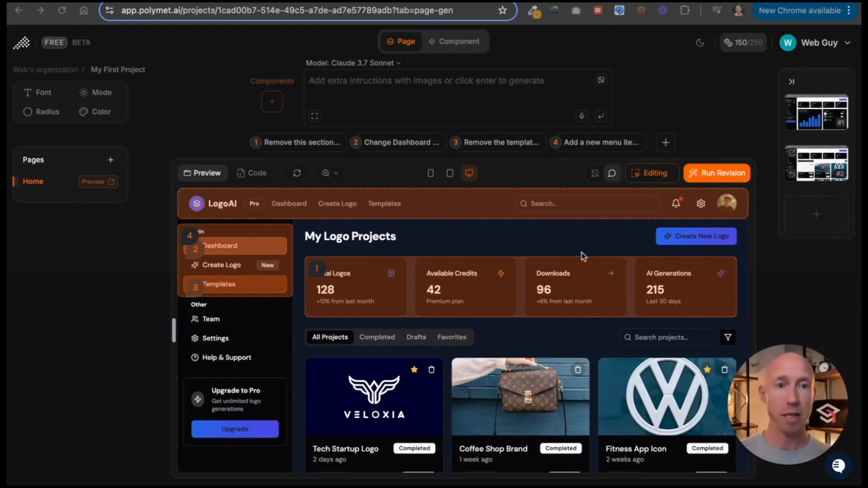
# Run the queued revisions, then preview the Downloads and My Projects pages.
pyautogui.click(721, 173)
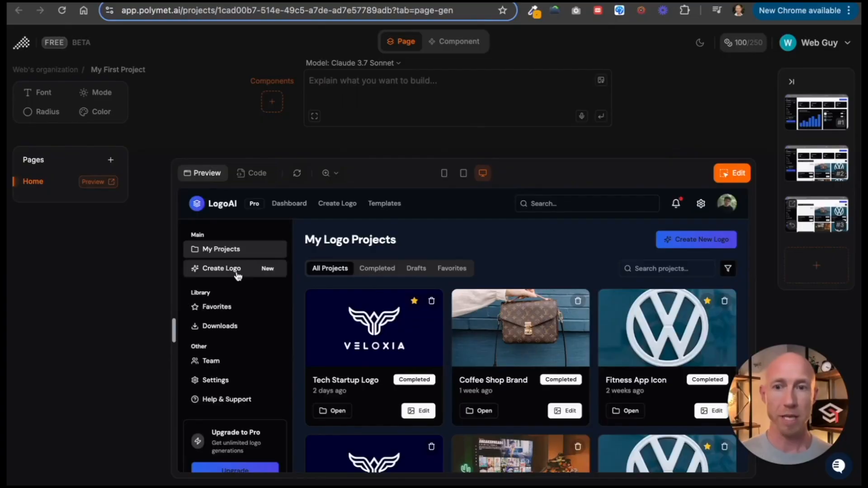
pyautogui.click(219, 326)
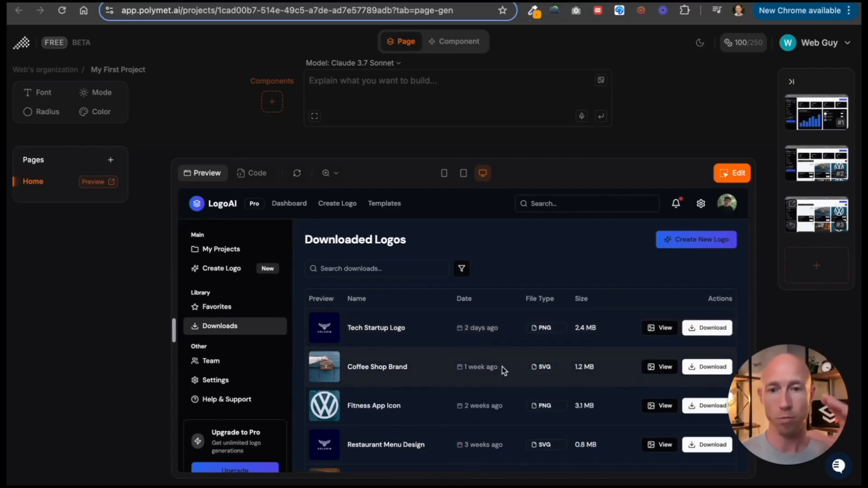
pyautogui.moveTo(235, 249)
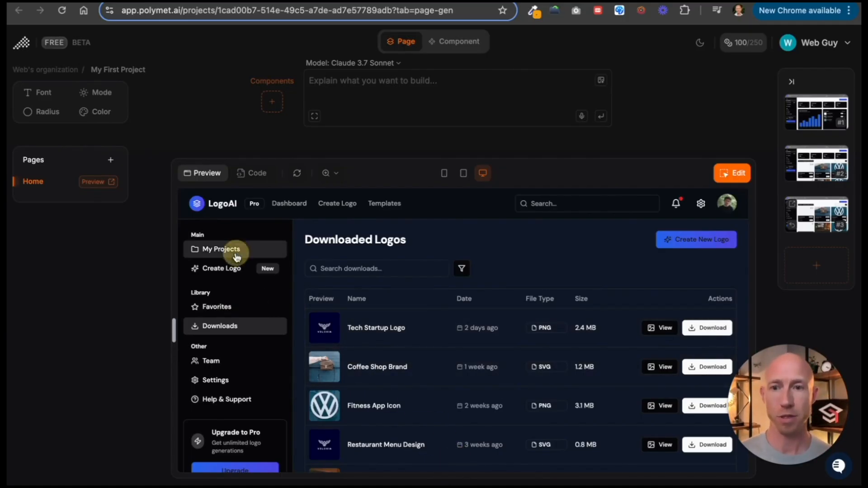
pyautogui.click(221, 248)
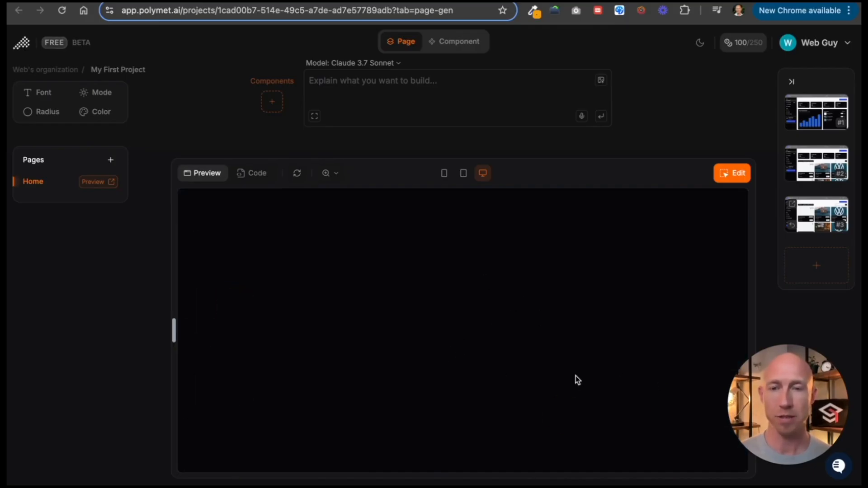
# Reload the generated preview and reopen the Downloads page.
pyautogui.click(297, 173)
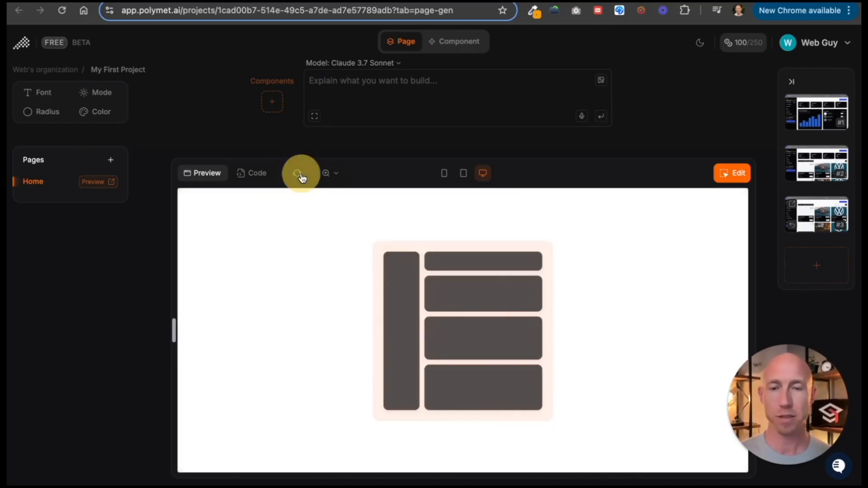
pyautogui.click(298, 173)
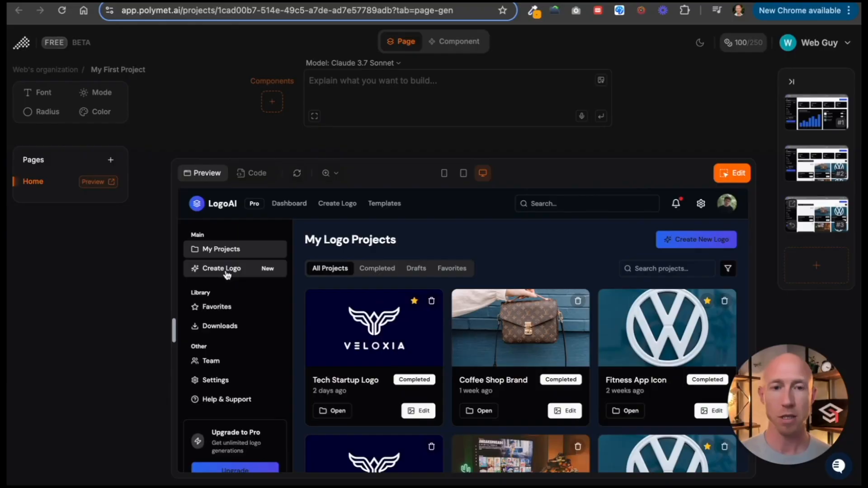
pyautogui.click(220, 325)
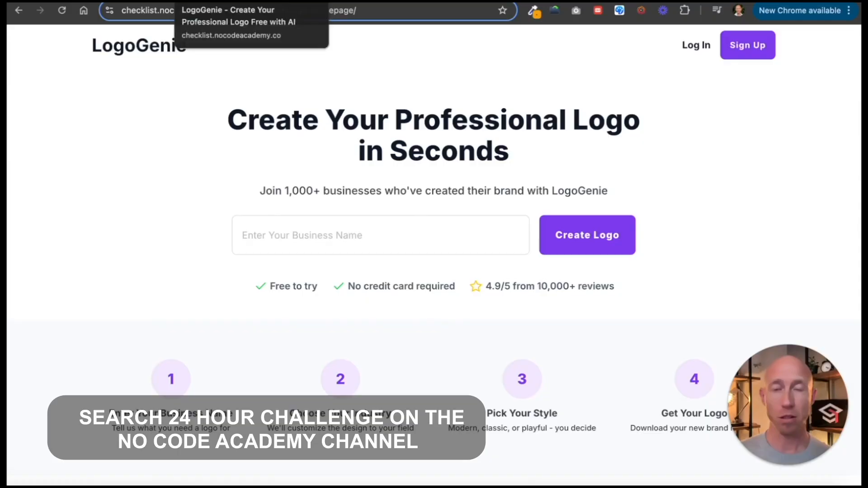
pyautogui.moveTo(470, 213)
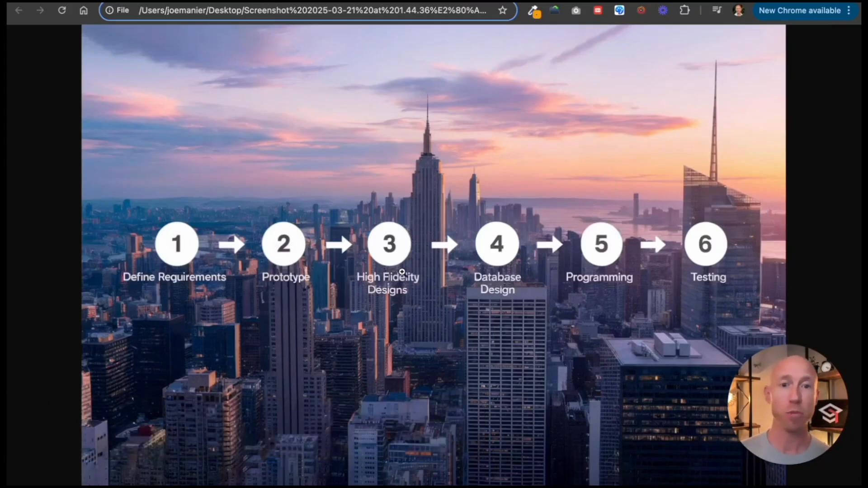
pyautogui.moveTo(299, 10)
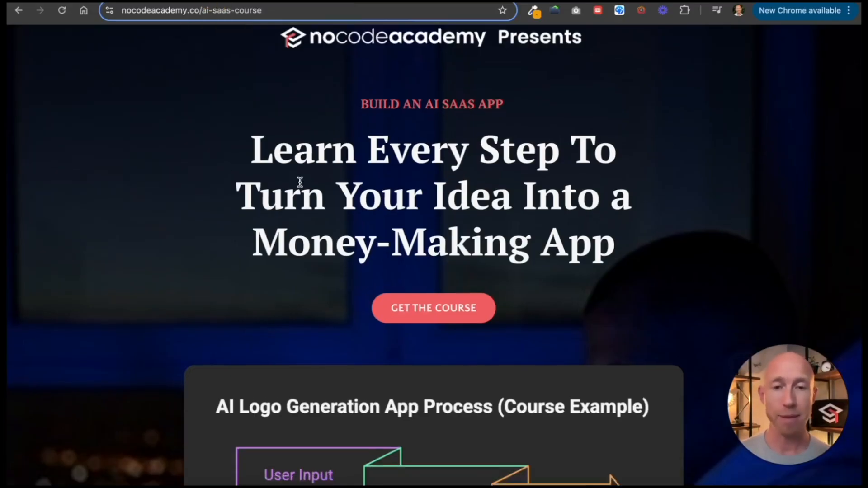
pyautogui.scroll(-3)
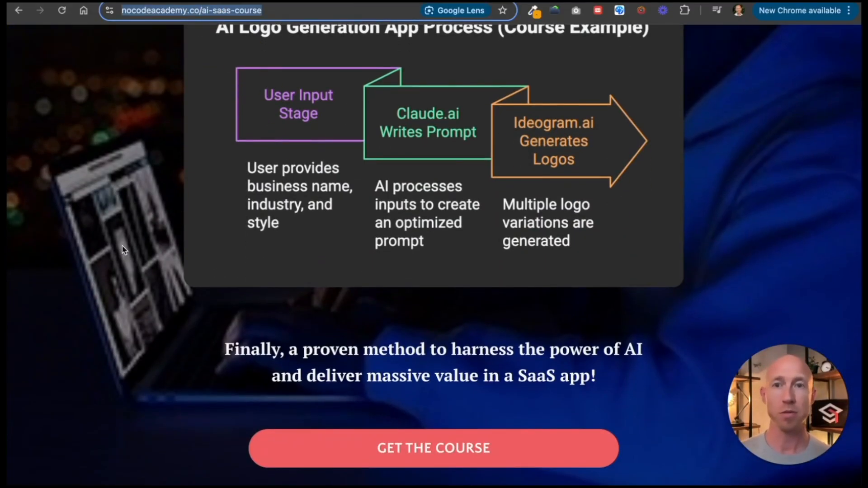
pyautogui.scroll(3)
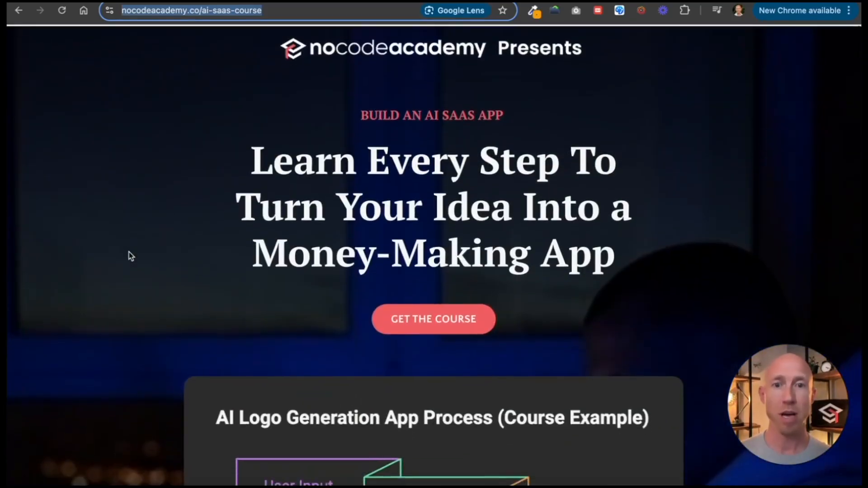
pyautogui.scroll(-3)
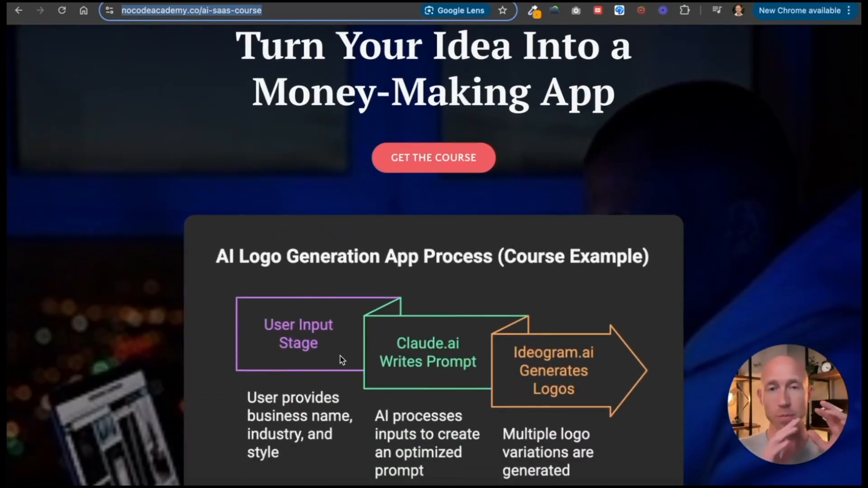